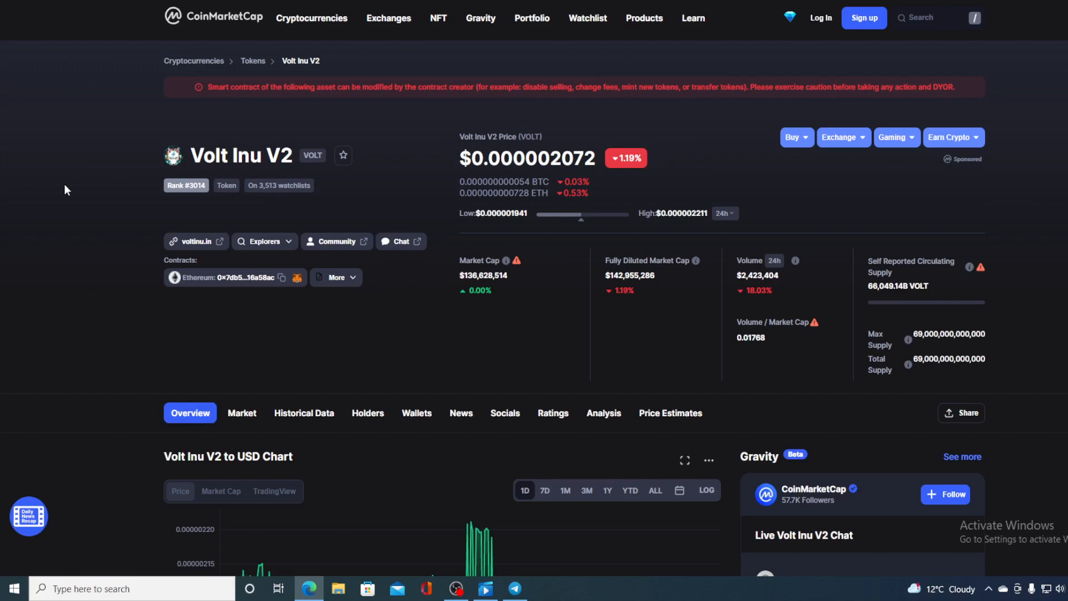
mouse_move(141, 153)
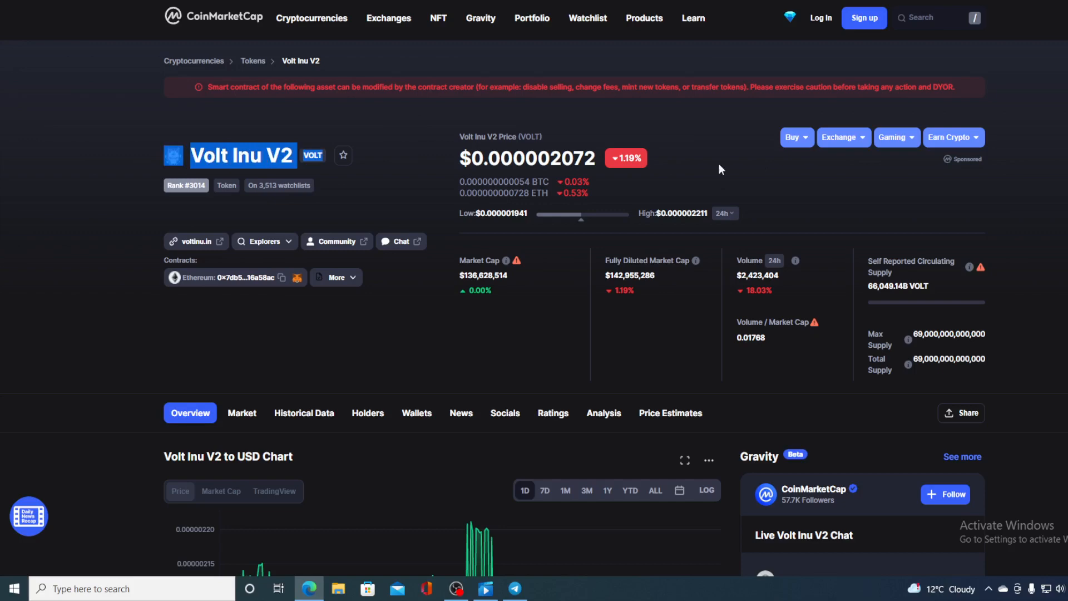
Scroll down the Twitter feed to the Volt Inu tweet announcing its listing on 14 CEXs
scroll("down", 3)
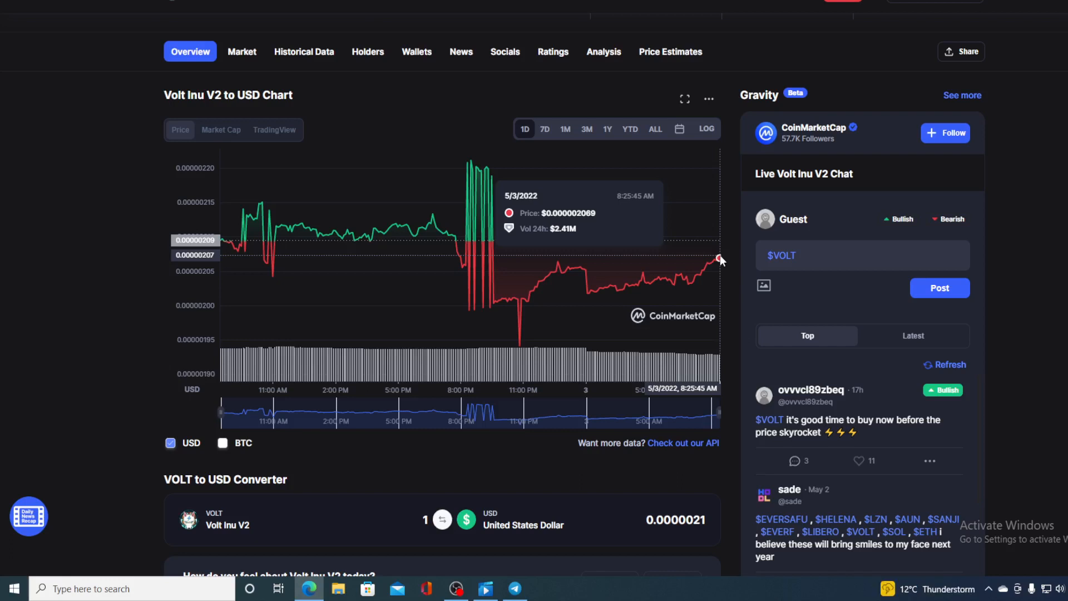
mouse_move(735, 229)
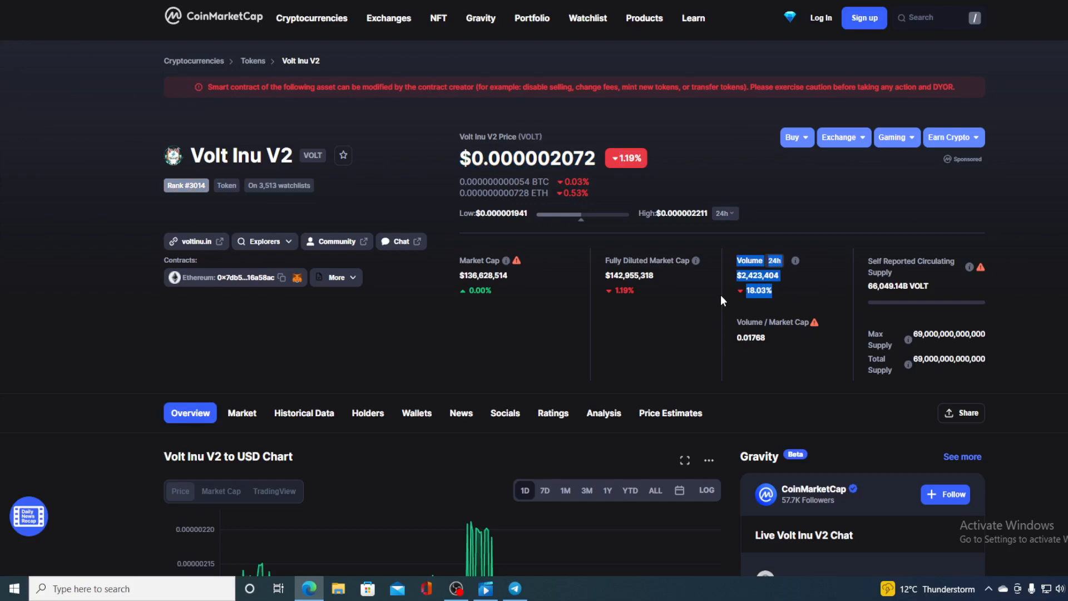
scroll("down", 3)
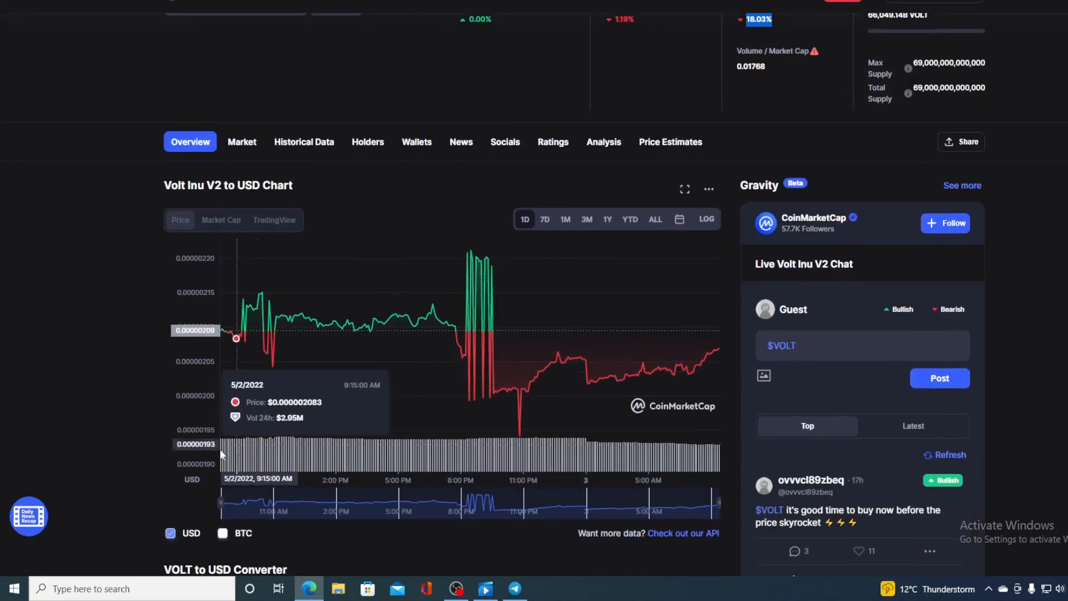
mouse_move(523, 303)
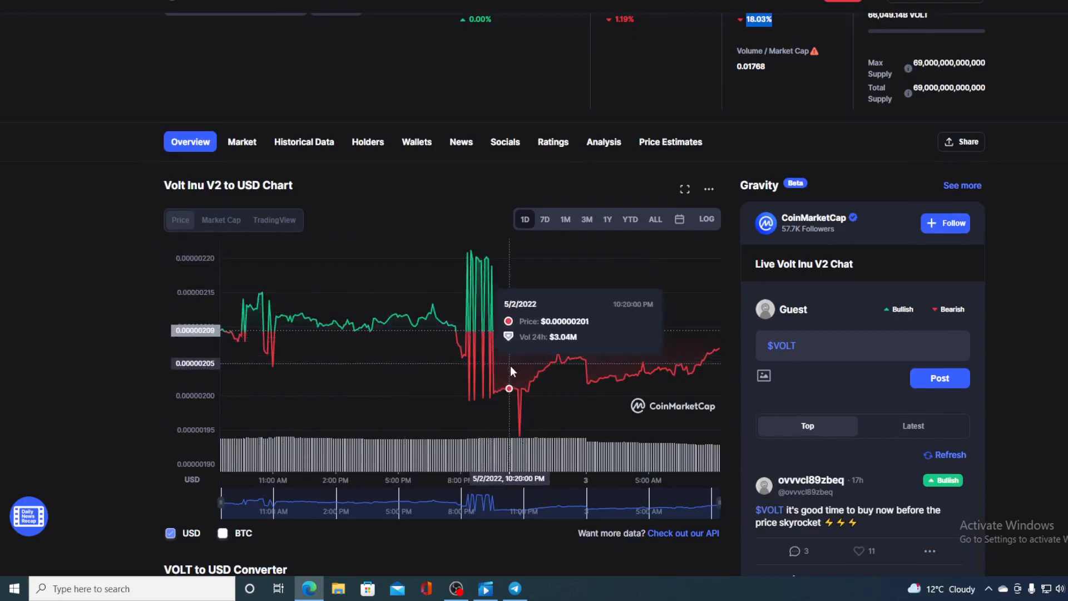
mouse_move(716, 353)
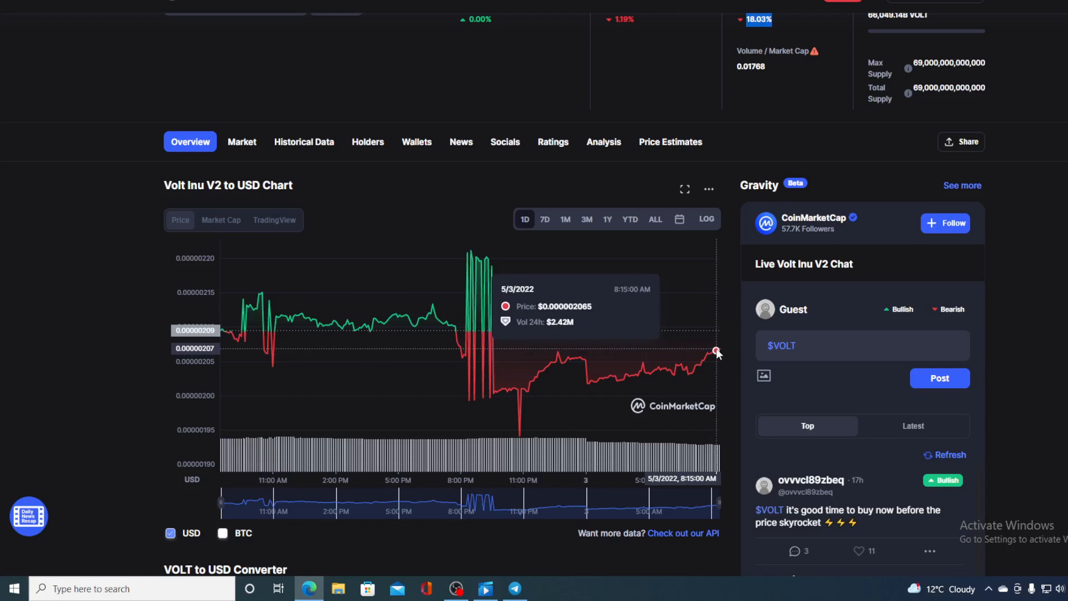
mouse_move(715, 350)
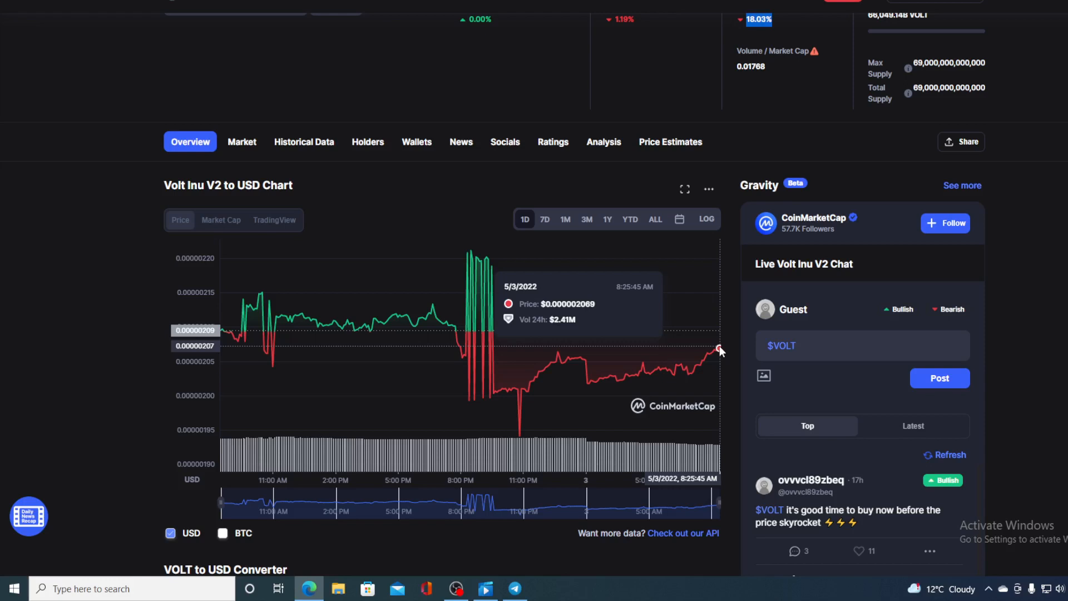
mouse_move(793, 287)
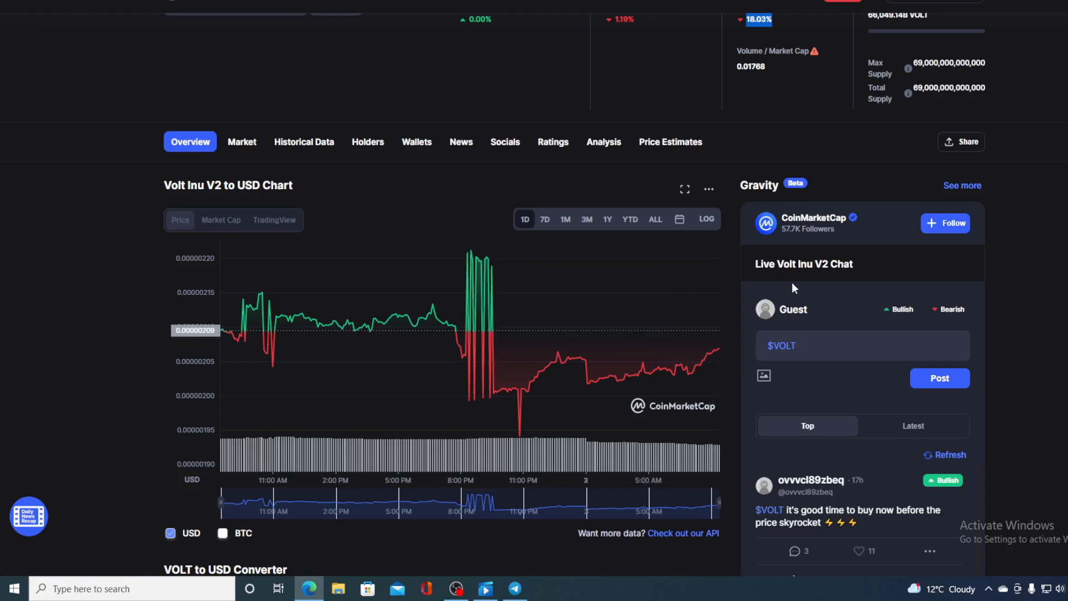
mouse_move(729, 314)
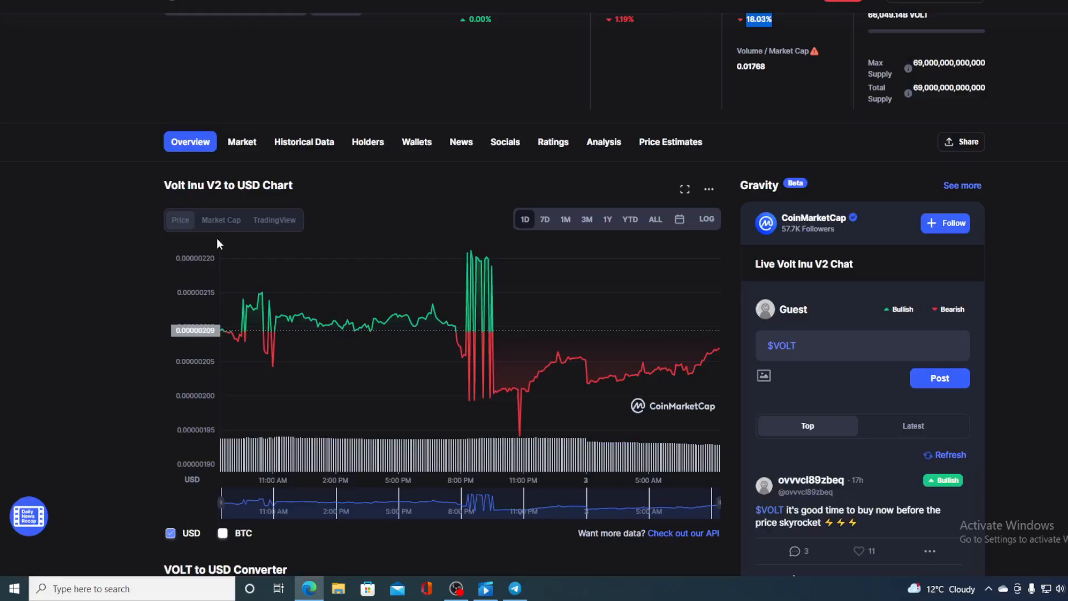
mouse_move(720, 354)
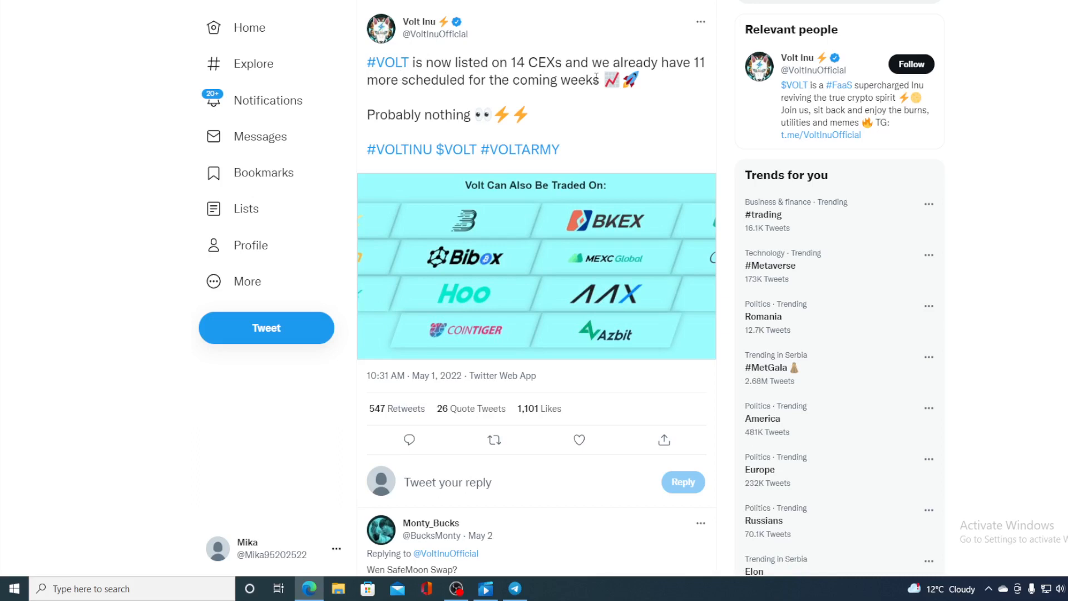
mouse_move(670, 81)
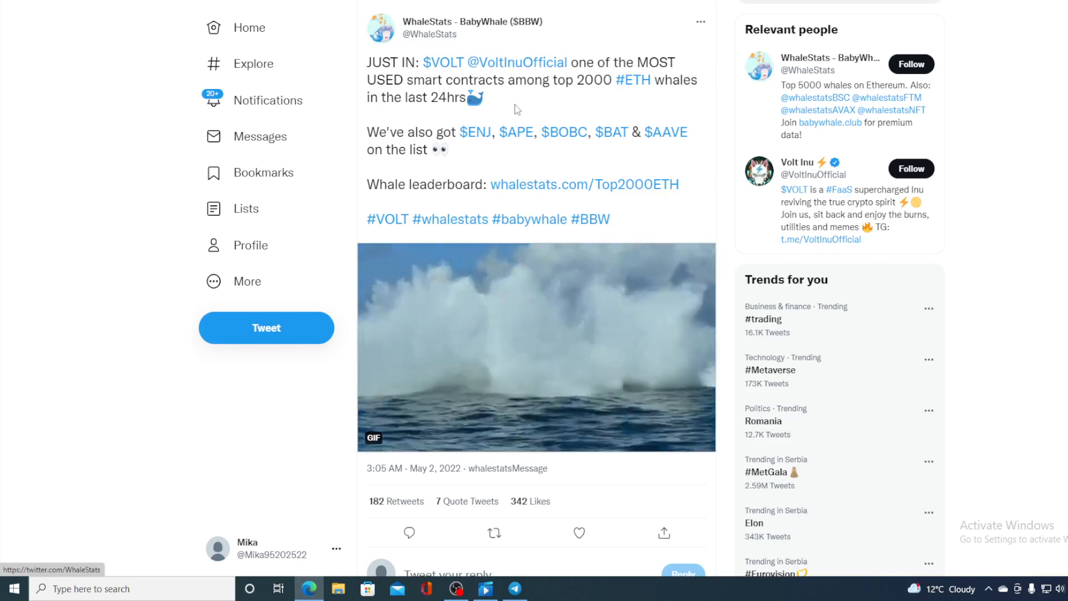
View the Volt Inu official profile from Relevant people and scroll through its recent tweets
left_click(524, 62)
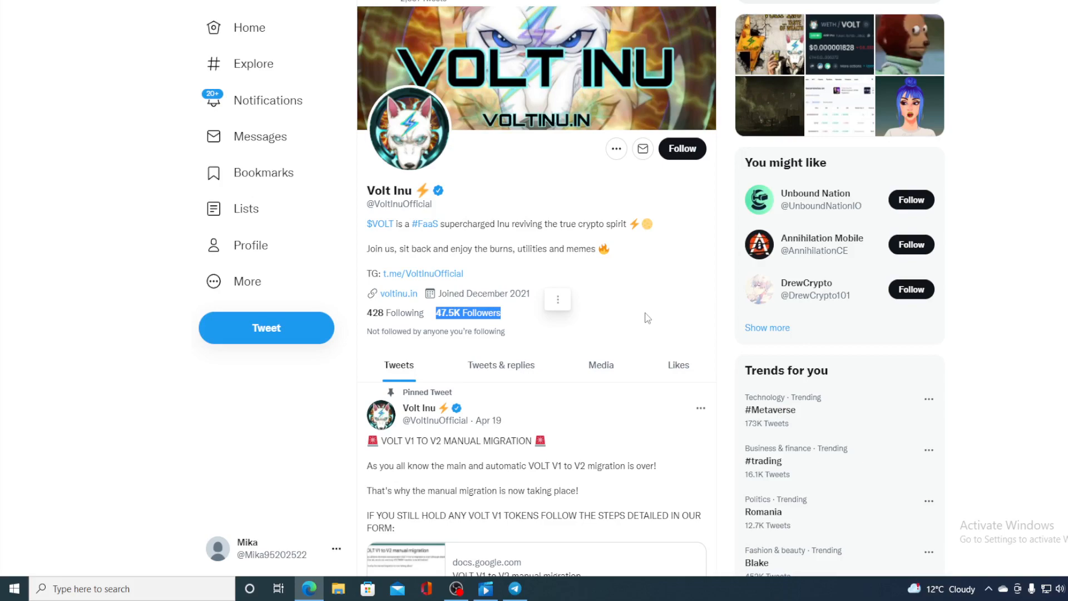
scroll("down", 3)
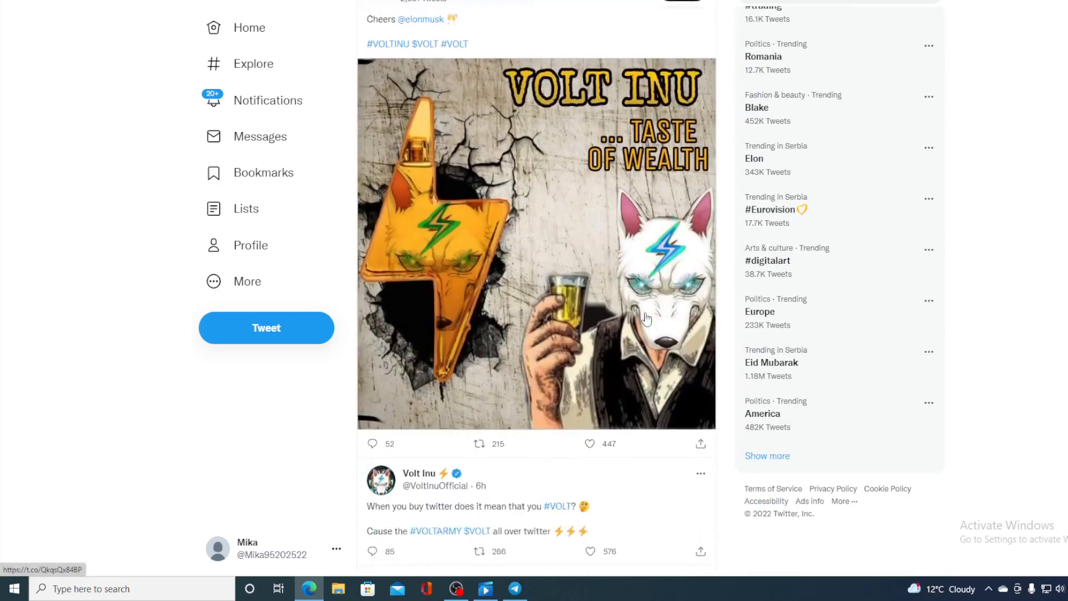
scroll("down", 3)
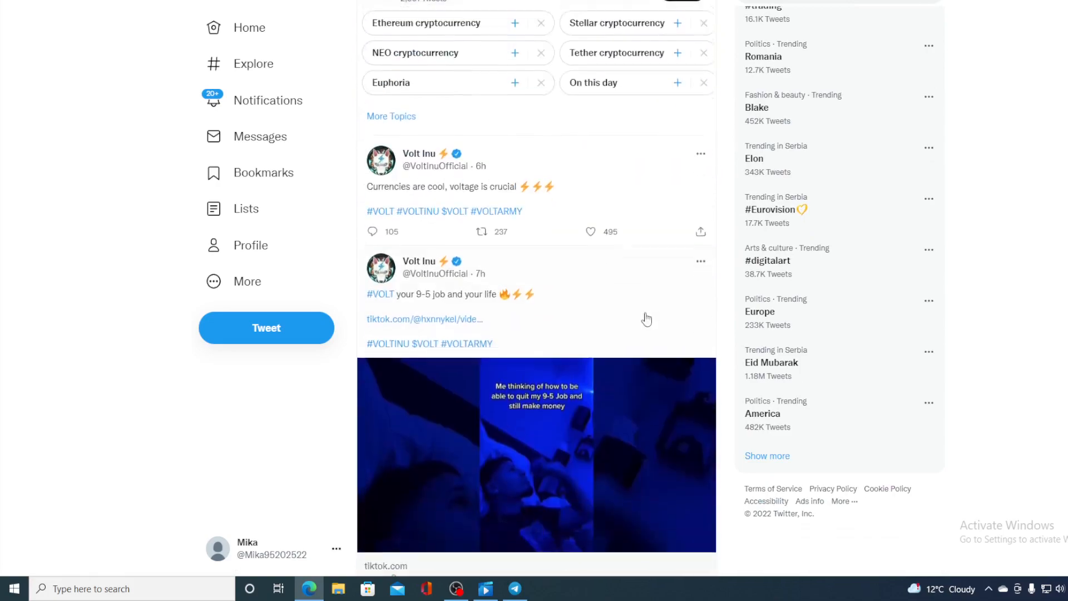
scroll("down", 3)
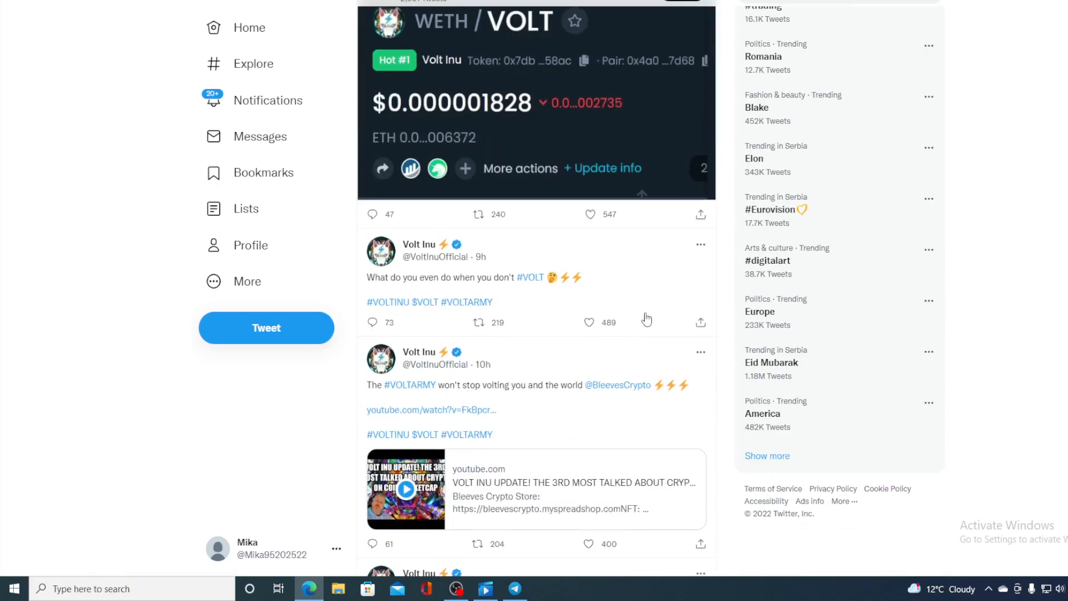
scroll("down", 3)
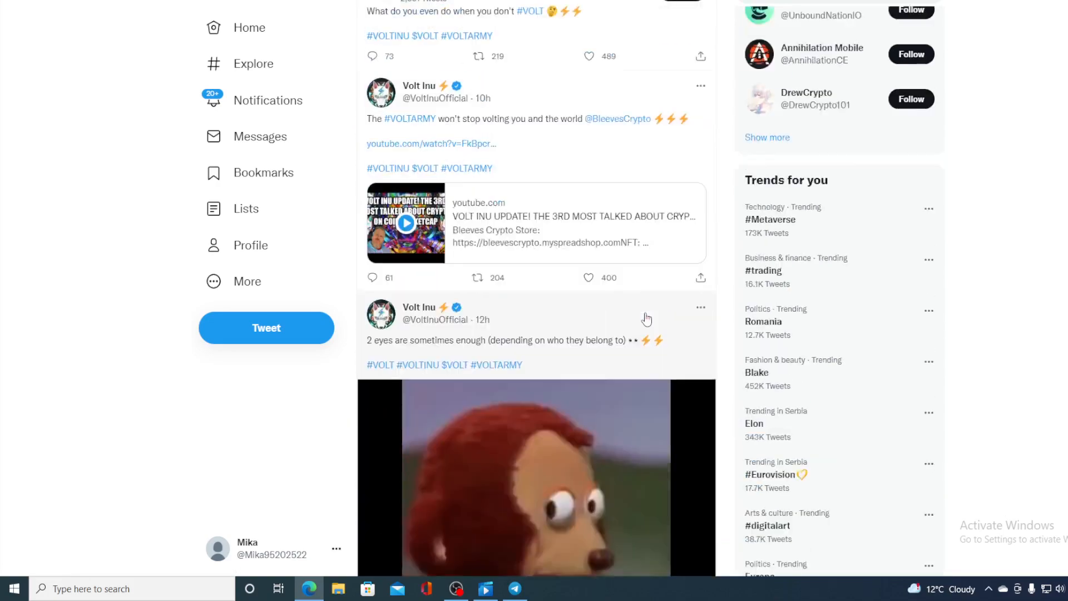
scroll("down", 3)
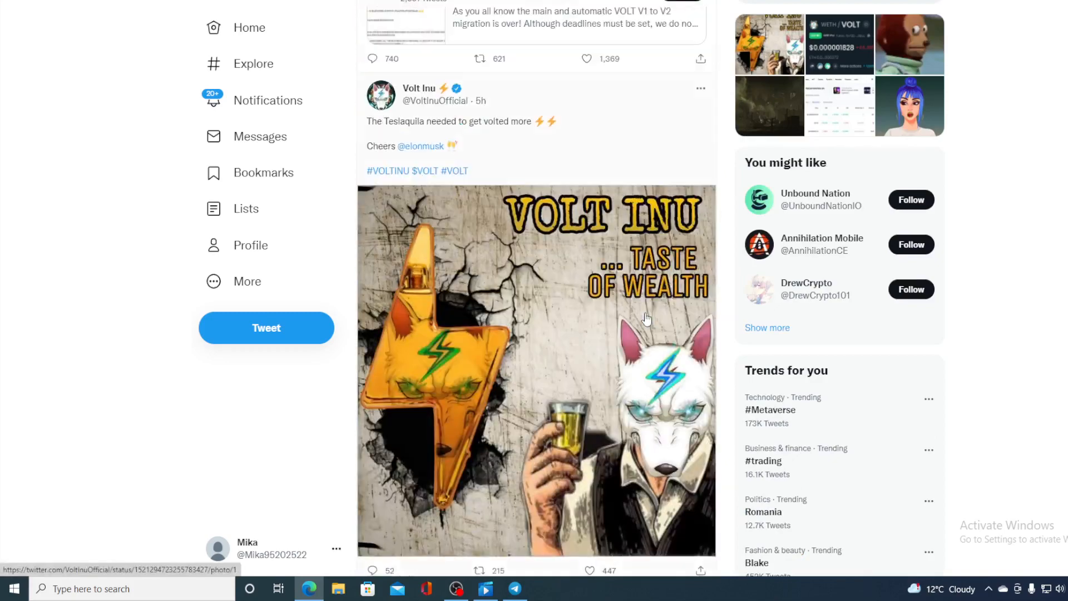
left_click(419, 88)
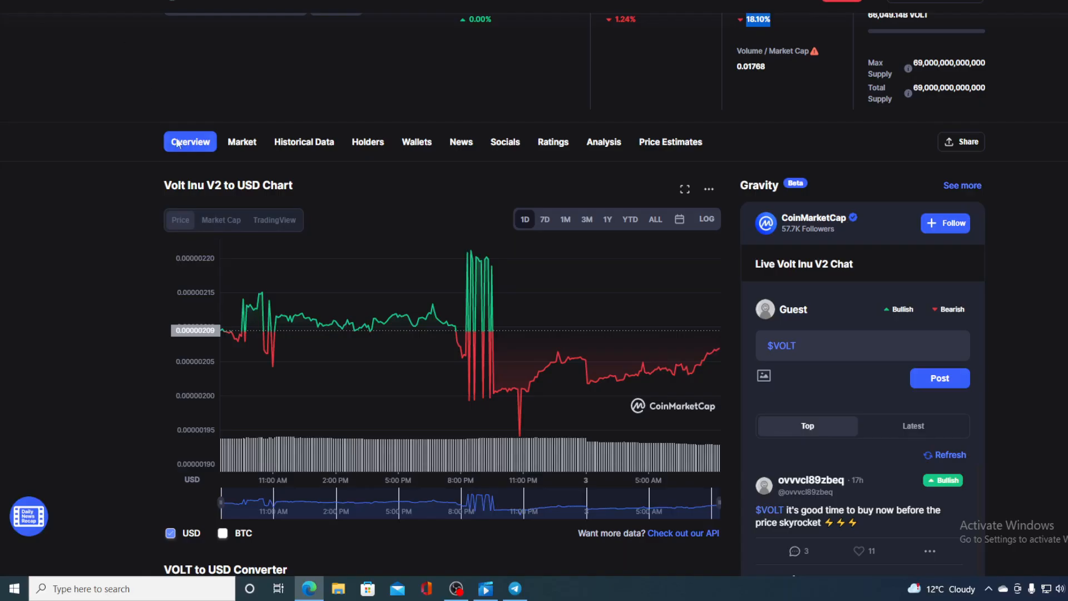
mouse_move(564, 277)
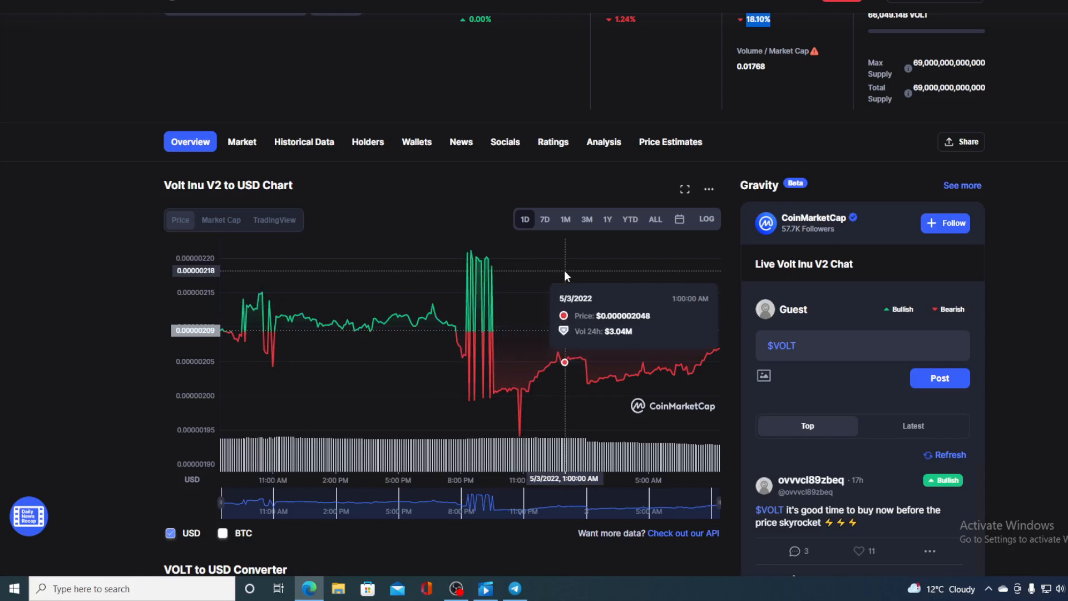
mouse_move(741, 362)
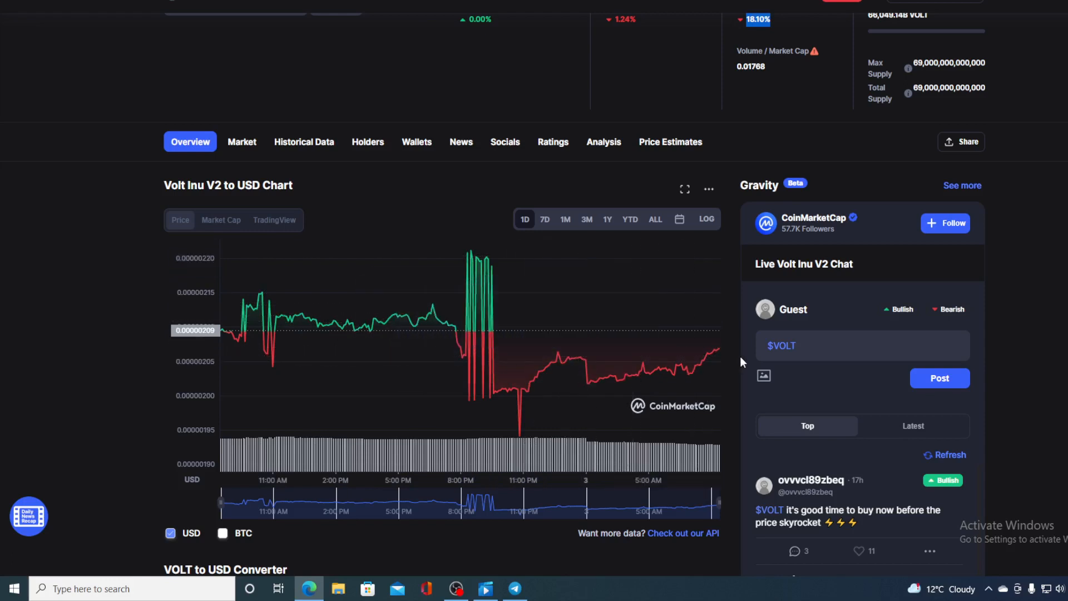
mouse_move(523, 277)
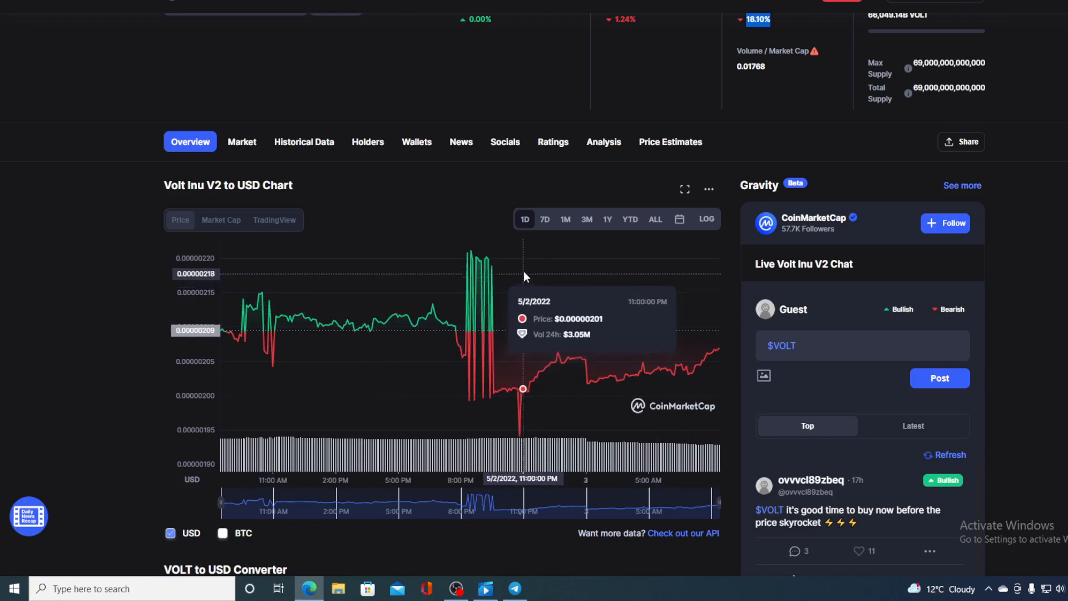
left_click(565, 220)
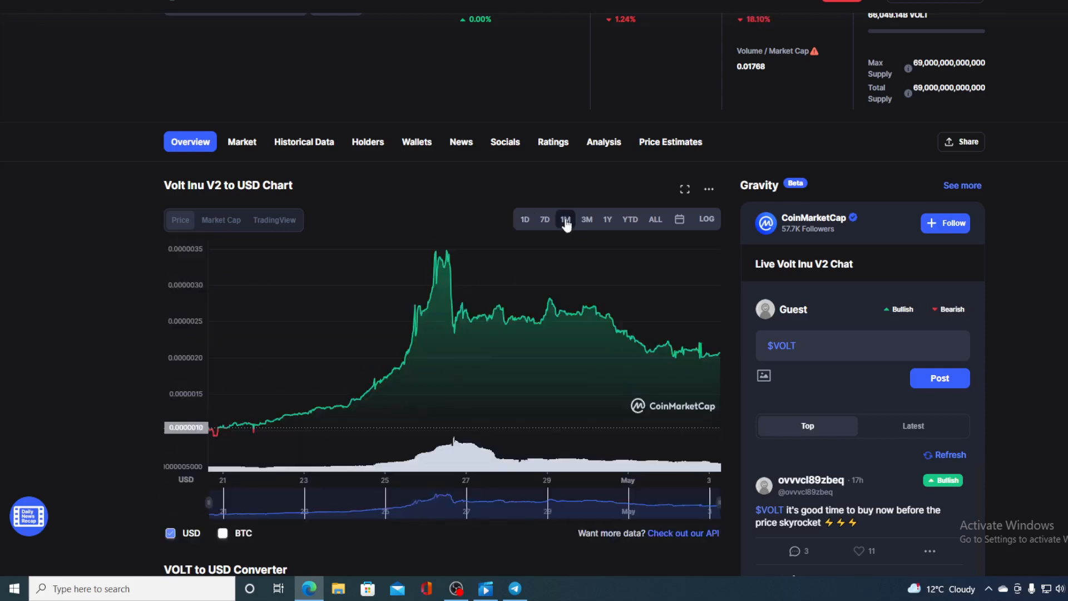
mouse_move(354, 429)
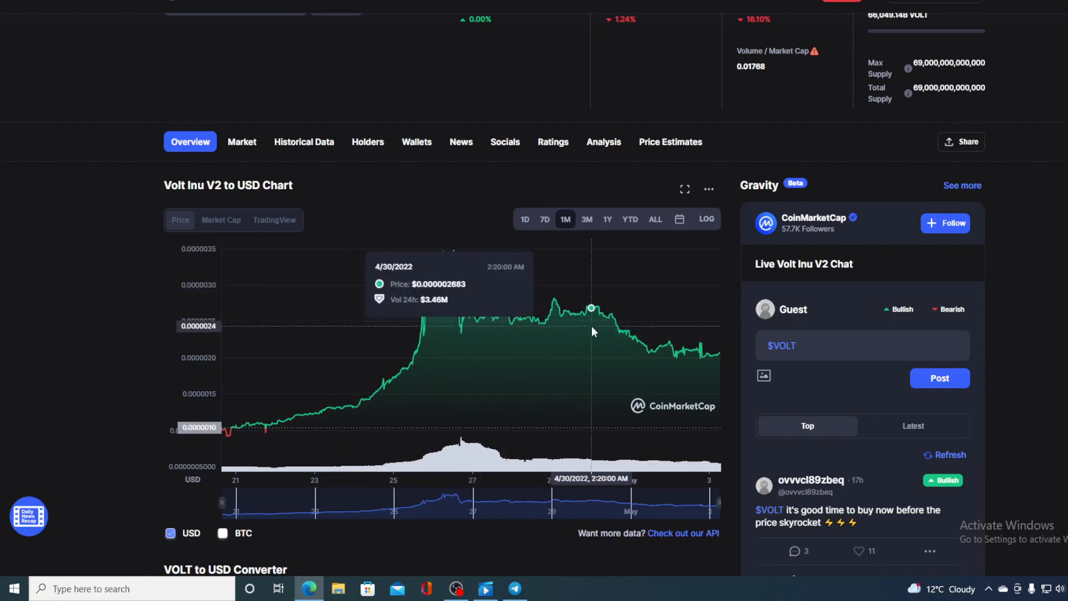
mouse_move(716, 359)
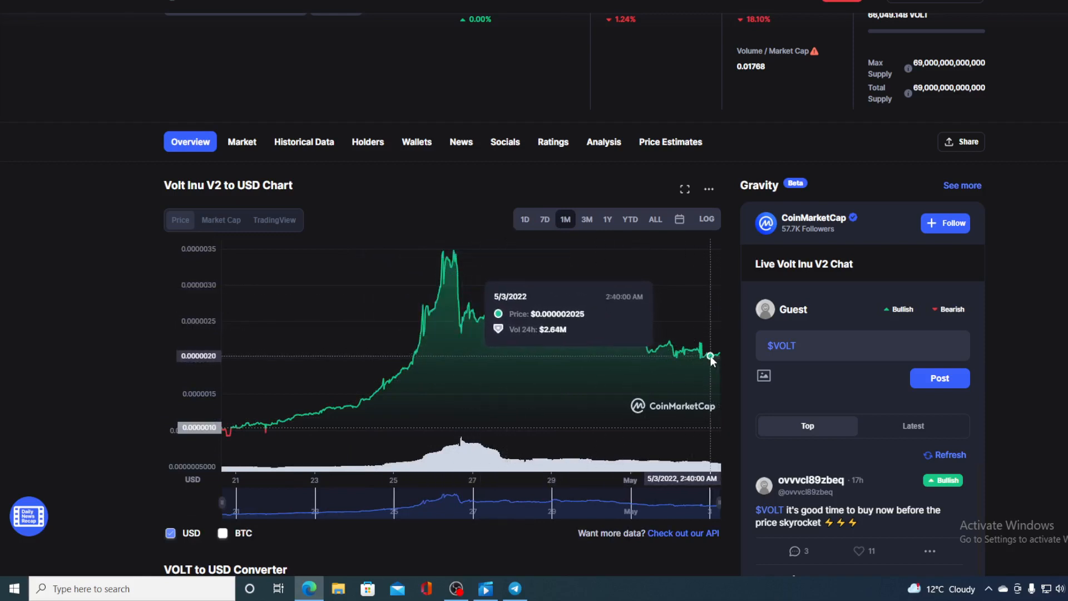
mouse_move(721, 354)
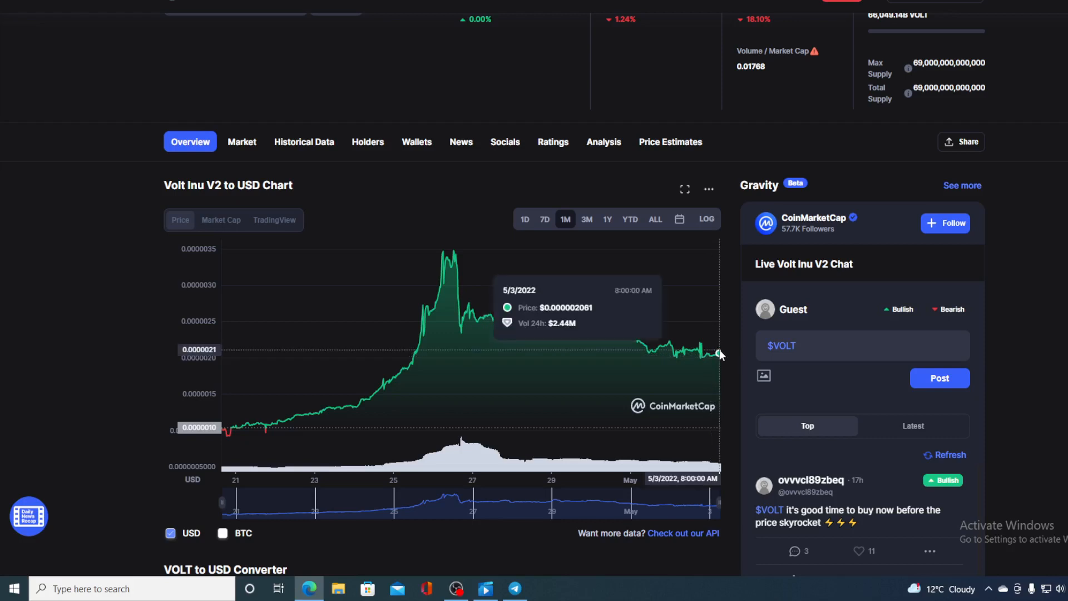
mouse_move(536, 241)
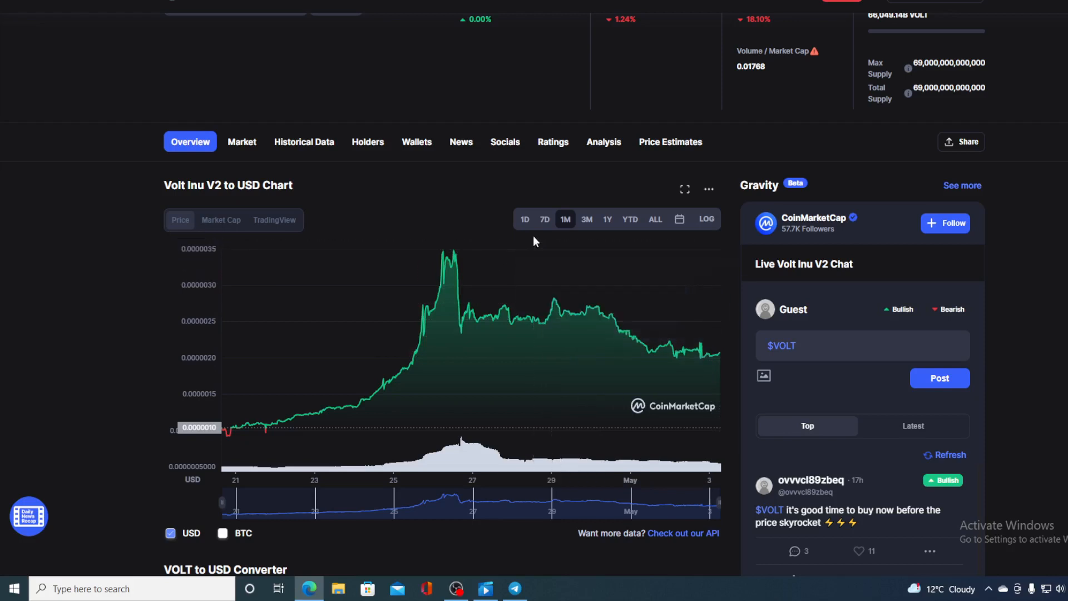
left_click(524, 219)
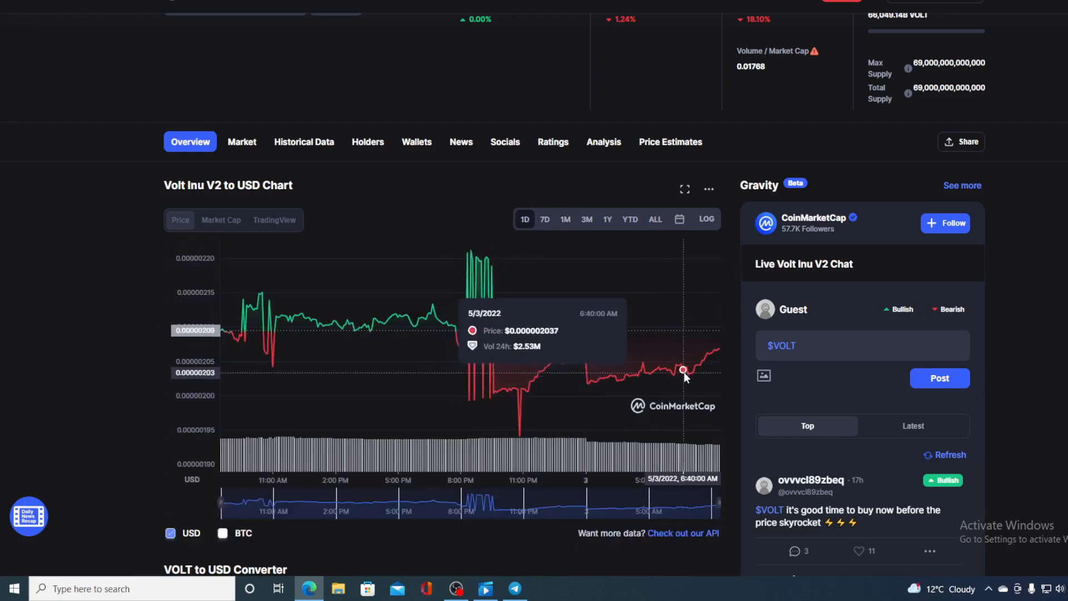